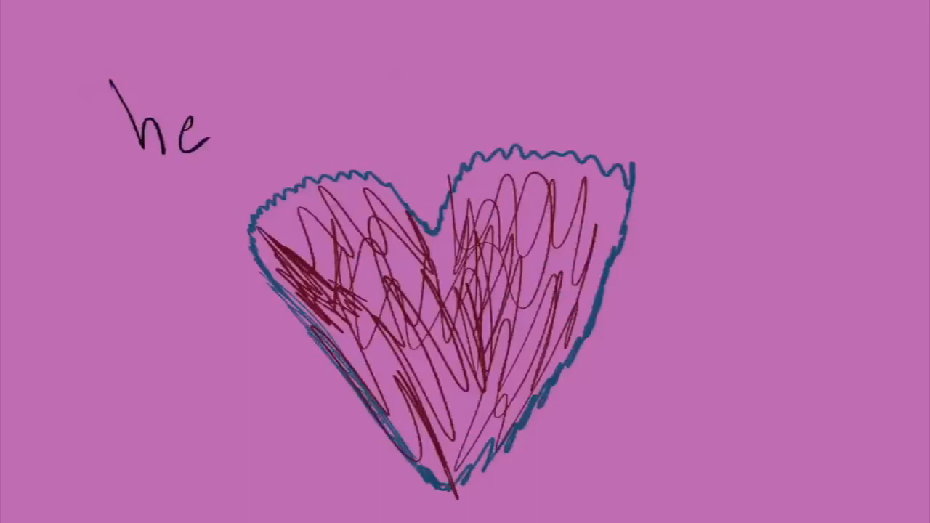
# Step: Clear the scribbled heart and handwriting, leaving the magenta canvas blank
pyautogui.write('art')
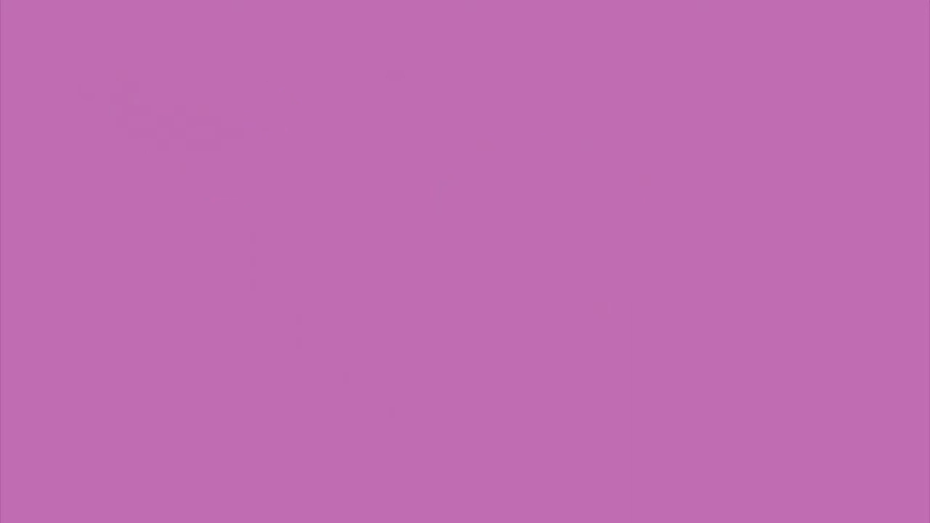
# Step: Sketch blue-outlined lips with red scribble fill and label them 'Lips' with an arrow
pyautogui.moveTo(164, 222); pyautogui.dragTo(168, 400)
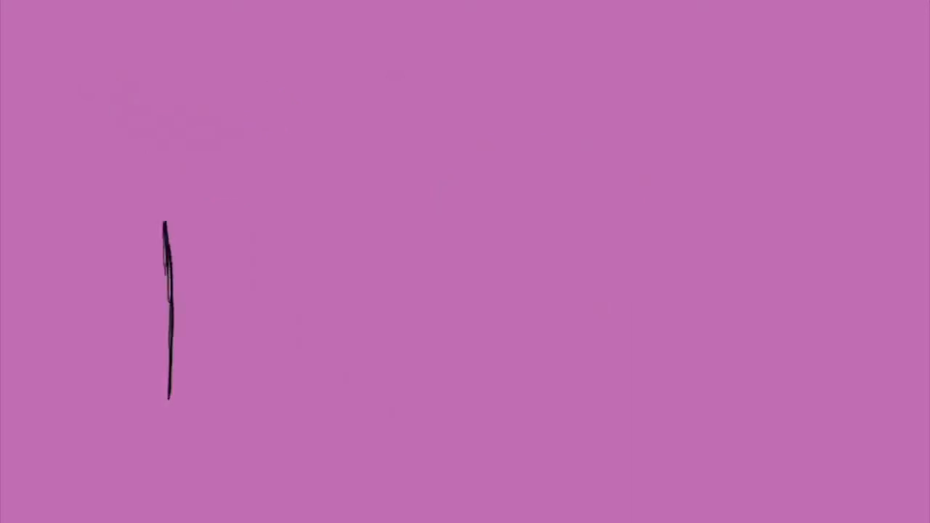
pyautogui.moveTo(170, 320); pyautogui.dragTo(559, 319)
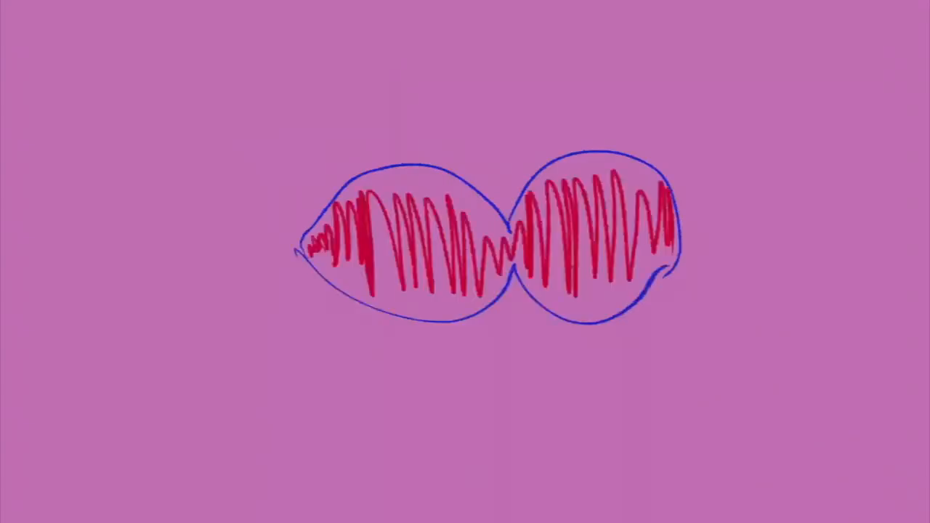
pyautogui.moveTo(134, 98); pyautogui.dragTo(192, 174)
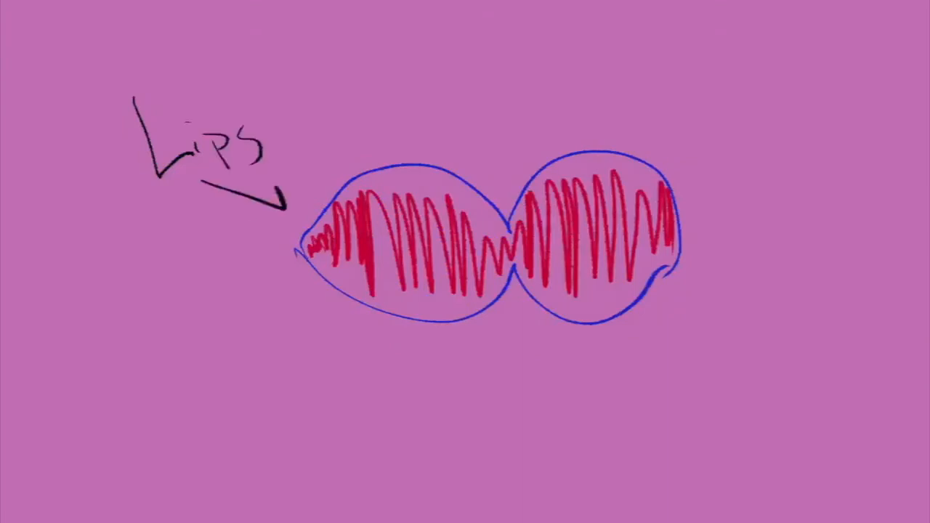
# Step: Clear the lips drawing and begin handwriting the lyric 'Somea' at top left
pyautogui.click(668, 109)
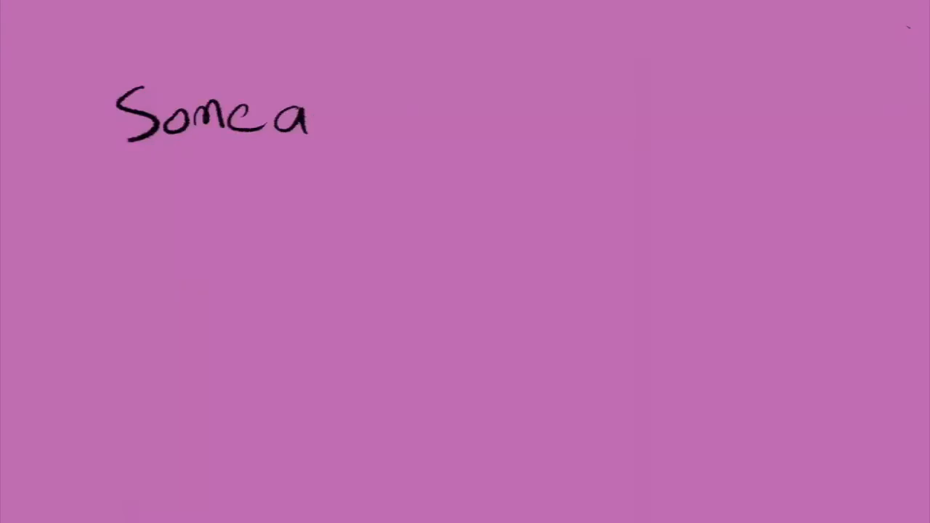
# Step: Sketch a smartphone rectangle labelled 'iPhone or other brand of smart phone' and write 'True lov' on its screen
pyautogui.write('re now DE')
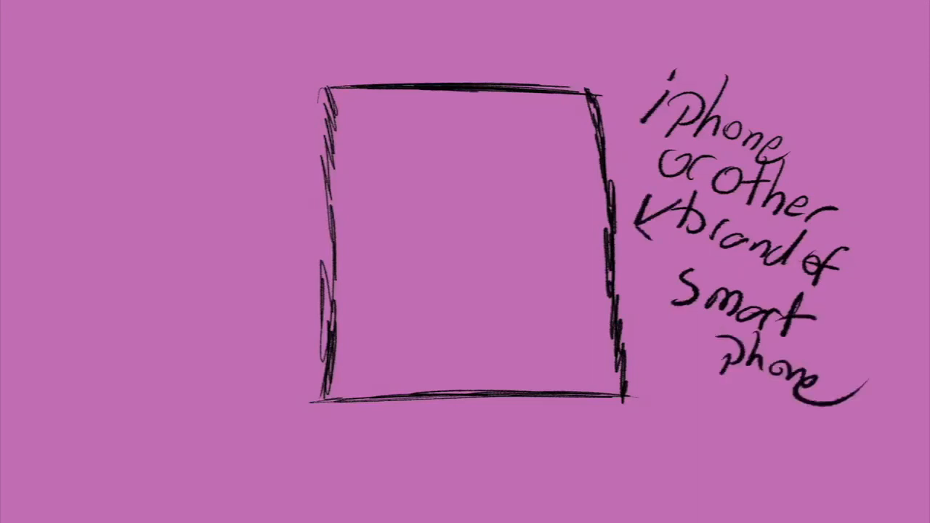
pyautogui.write('True lov')
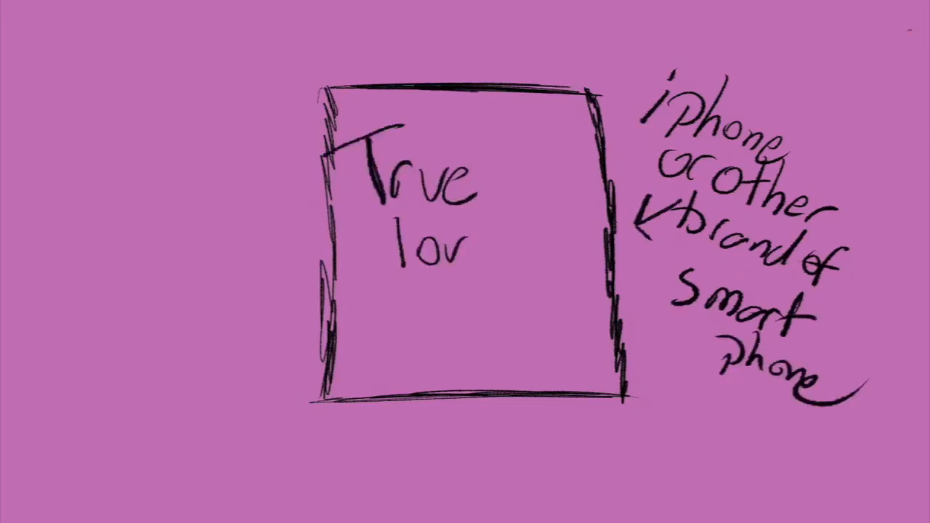